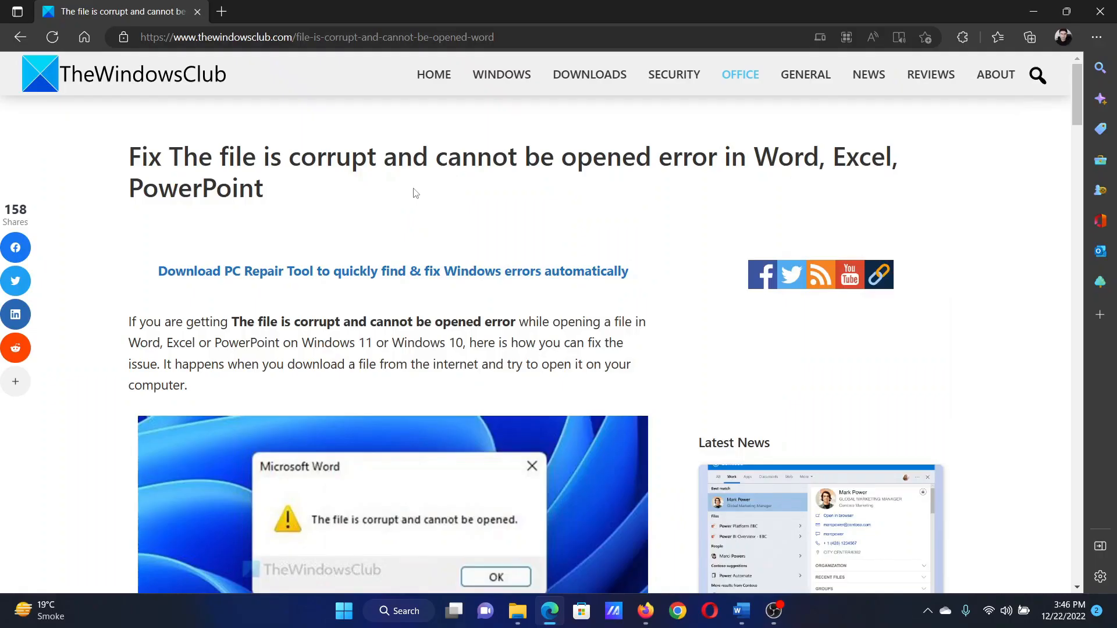
mouse_move(172, 153)
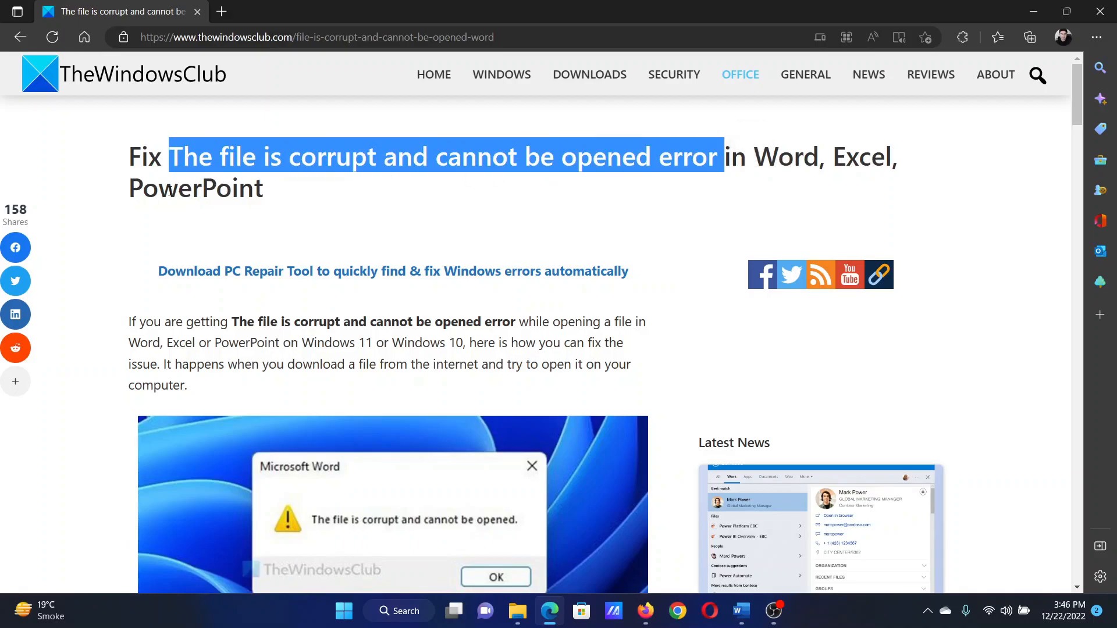
mouse_move(406, 214)
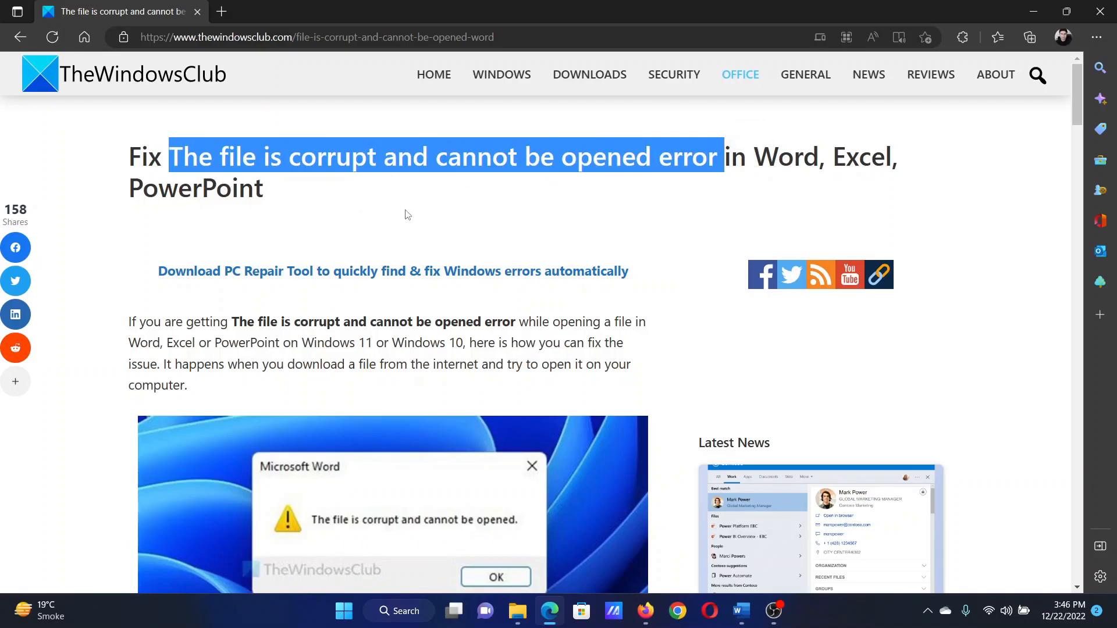
mouse_move(414, 246)
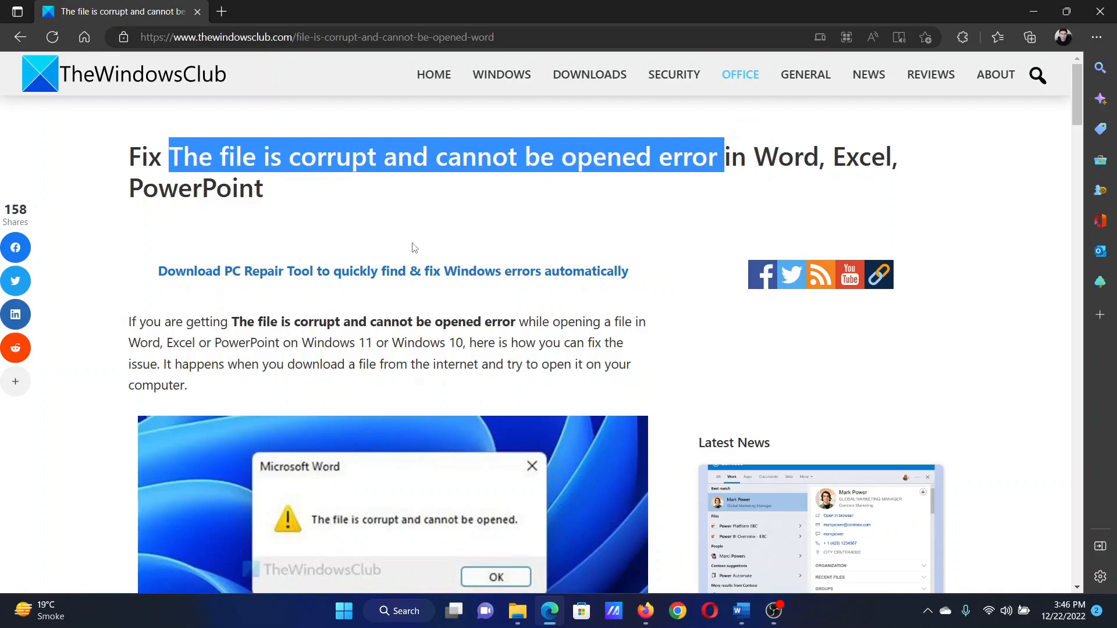
Review the article's corrupt-file fixes, then switch to the blank Word document and bring up File.
scroll("down", 3)
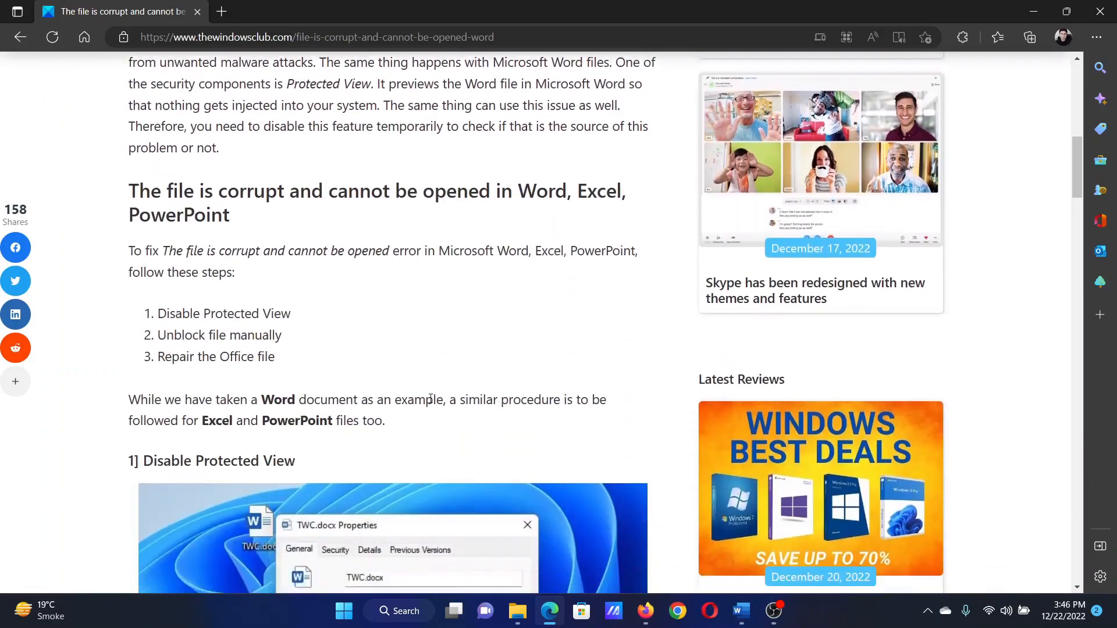
scroll("up", 3)
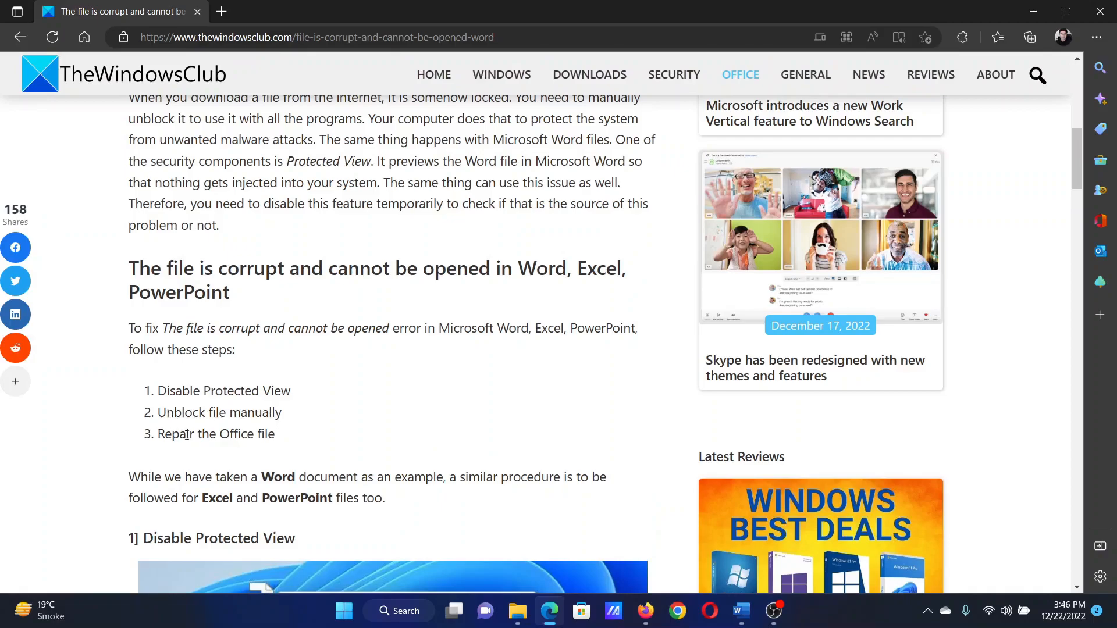
left_click(740, 611)
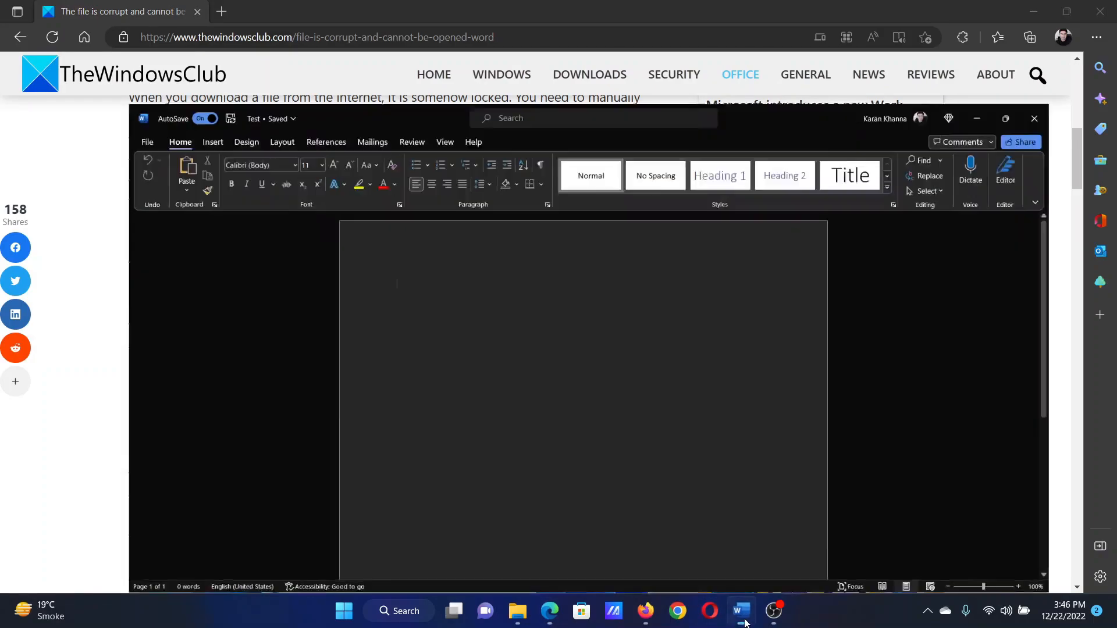
left_click(741, 610)
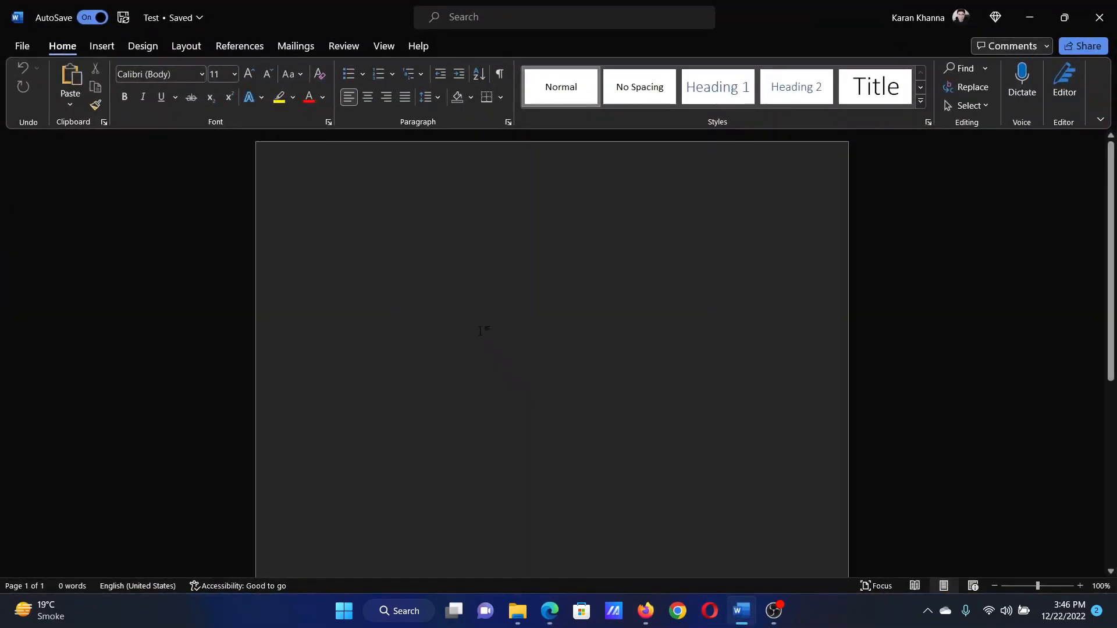
left_click(21, 45)
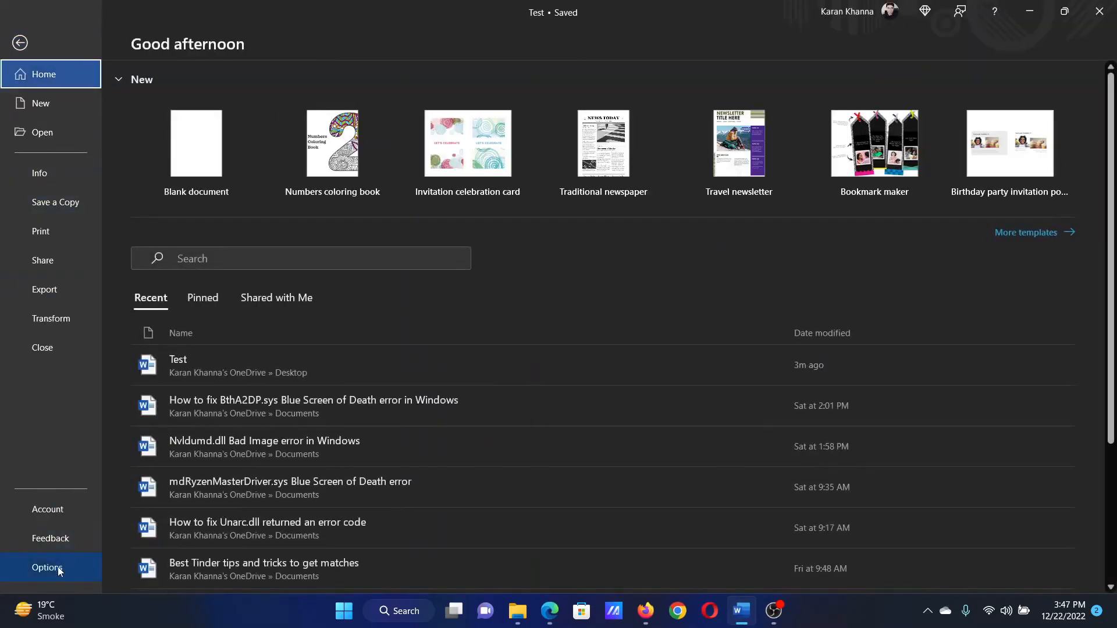
In Trust Center's Protected View settings, uncheck the internet files, unsafe locations and Outlook attachments options.
left_click(47, 568)
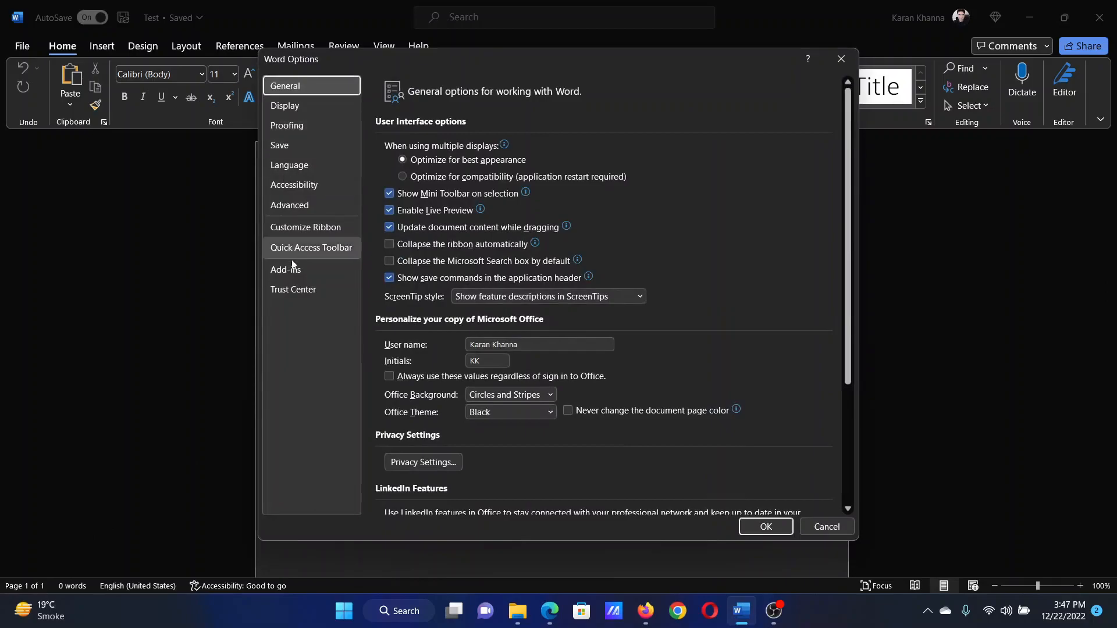
left_click(293, 289)
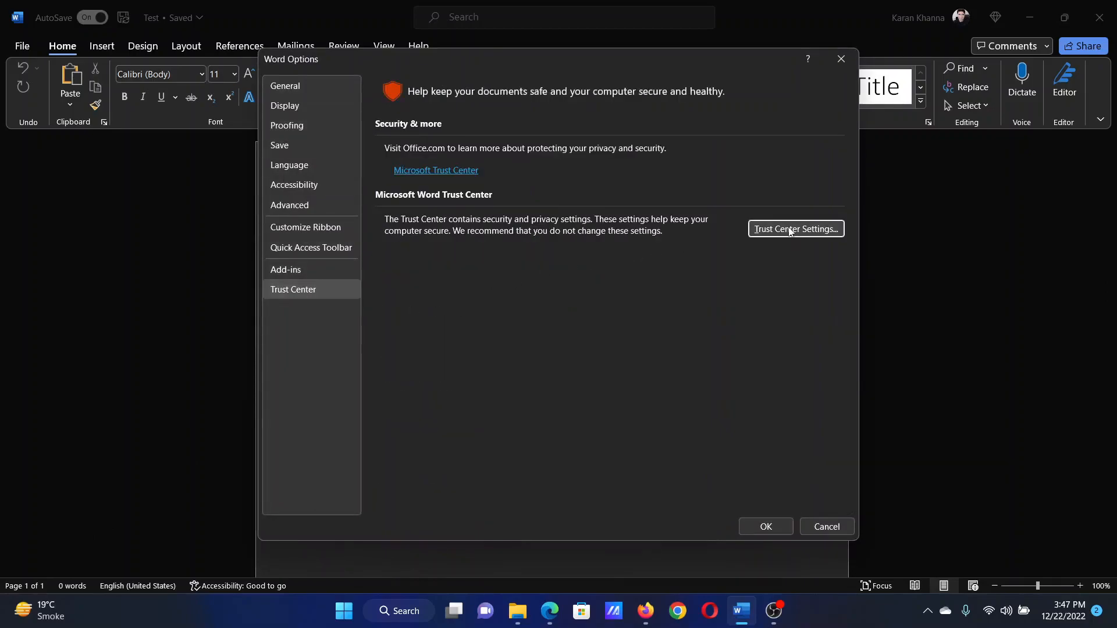
left_click(794, 229)
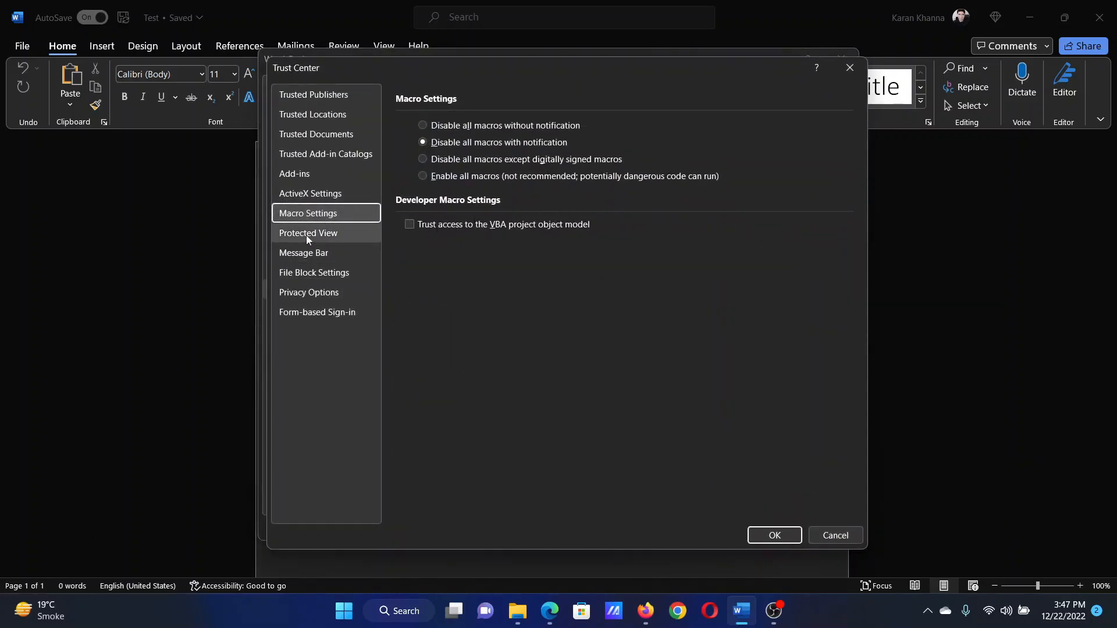
left_click(307, 233)
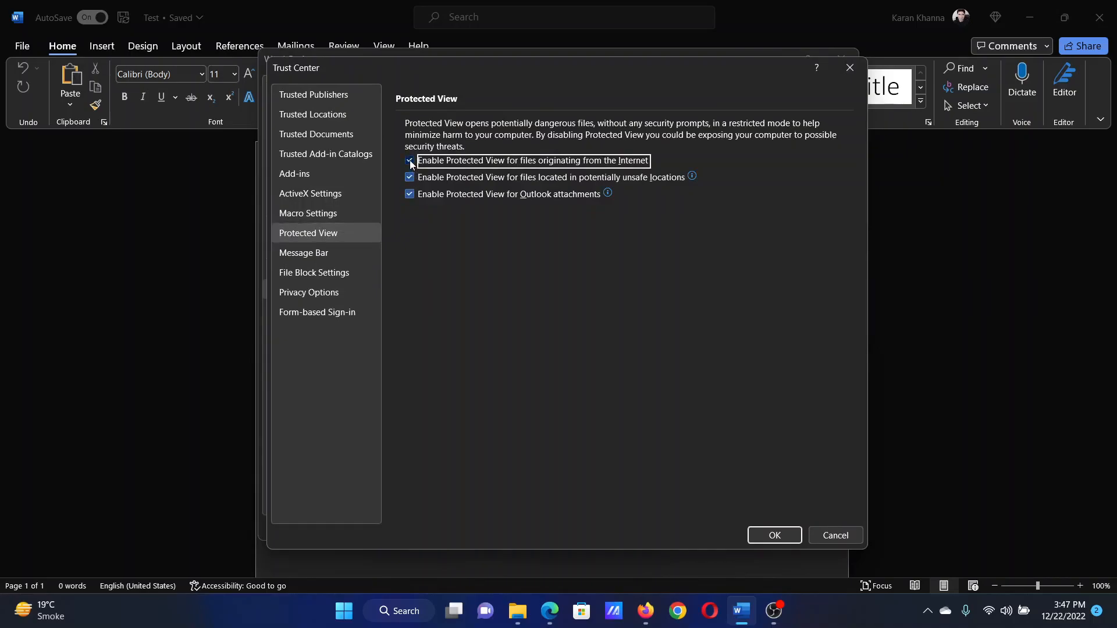
left_click(410, 161)
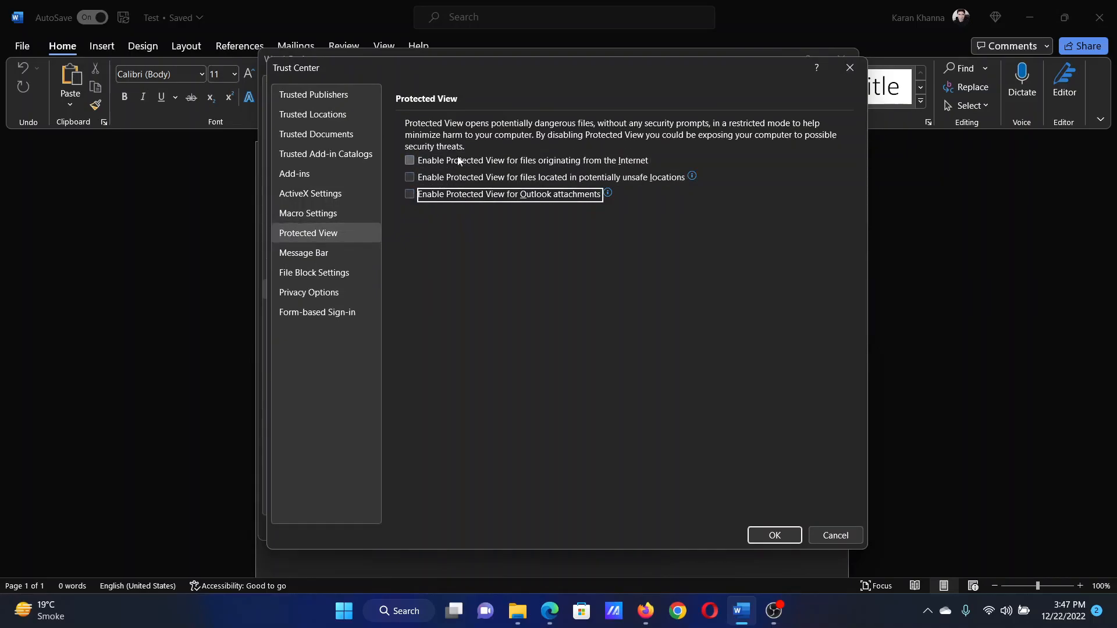
mouse_move(789, 490)
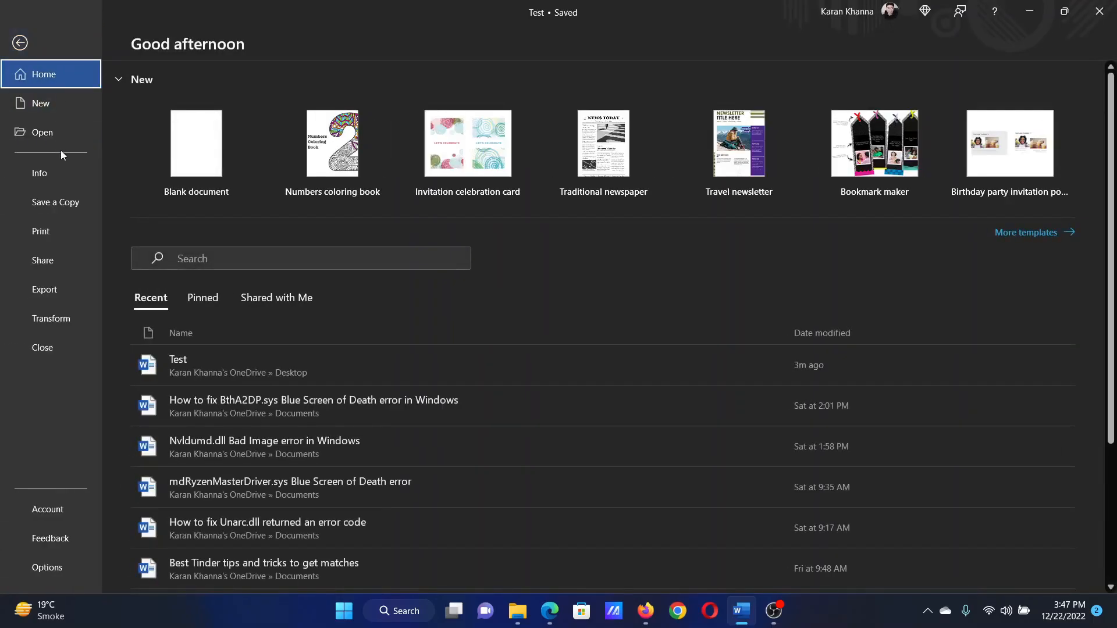
Browse to Test.docx on the Desktop and expand the Open dropdown for Open and Repair.
left_click(42, 133)
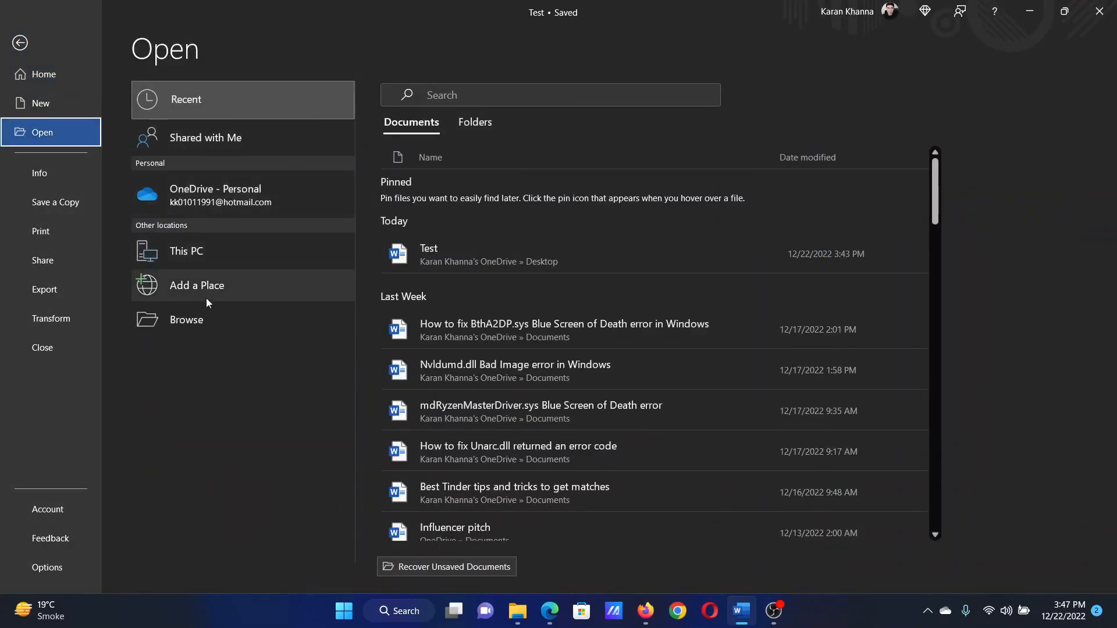
mouse_move(187, 319)
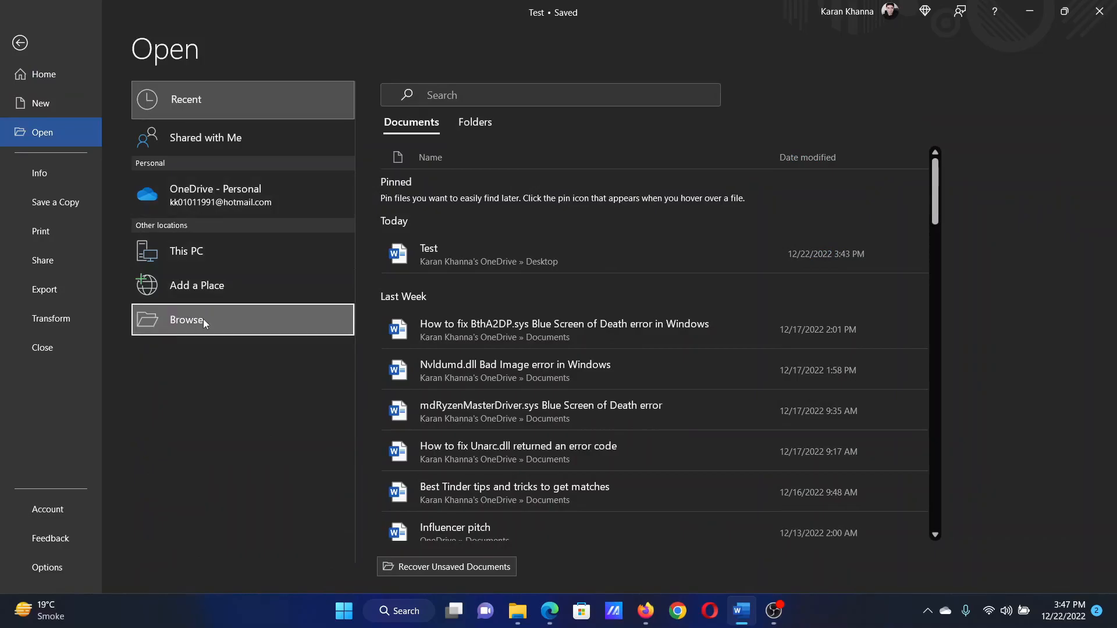
left_click(186, 319)
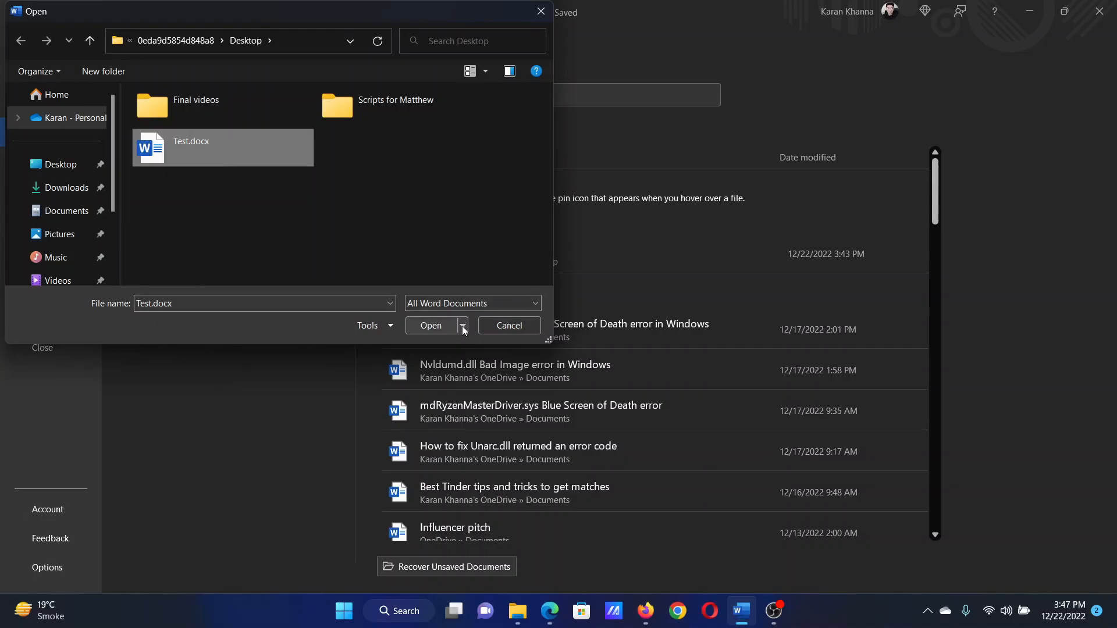
left_click(461, 325)
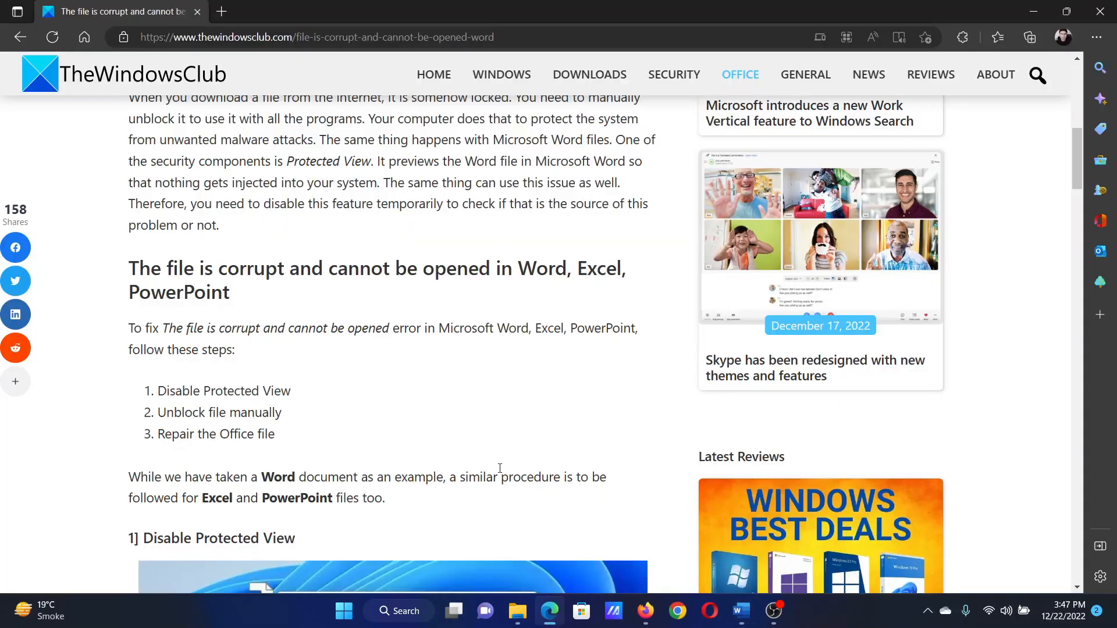
scroll("up", 3)
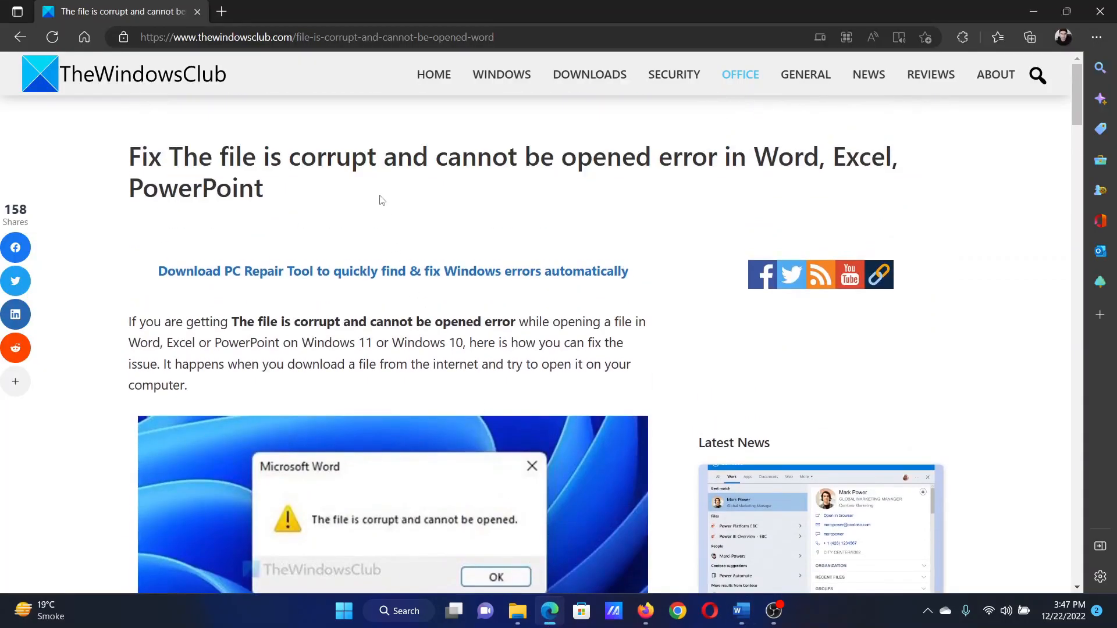
mouse_move(171, 155)
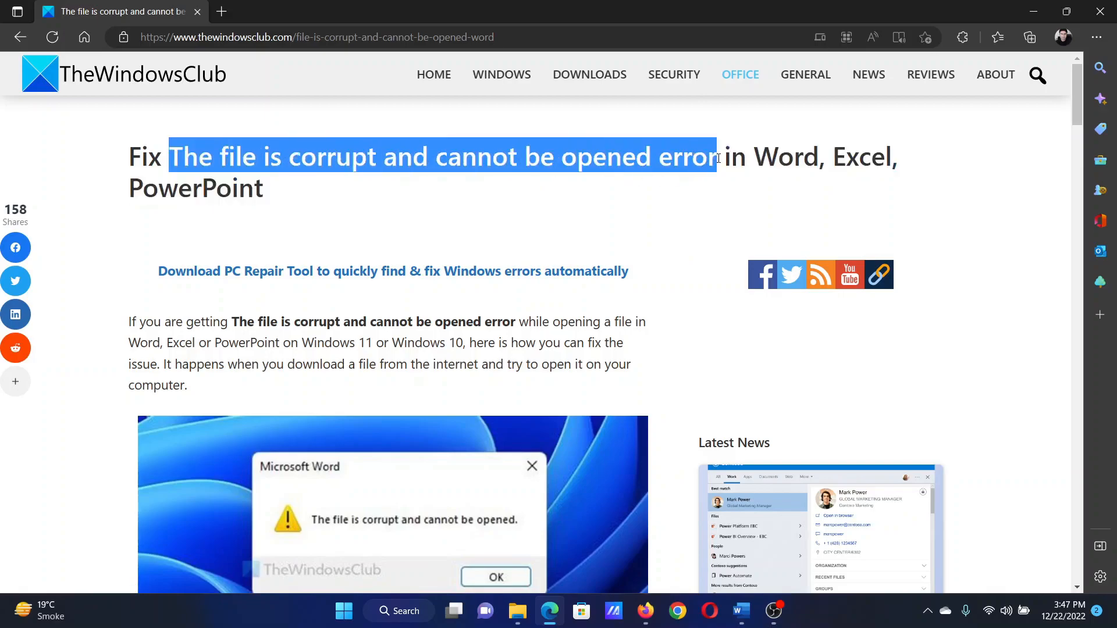
mouse_move(437, 198)
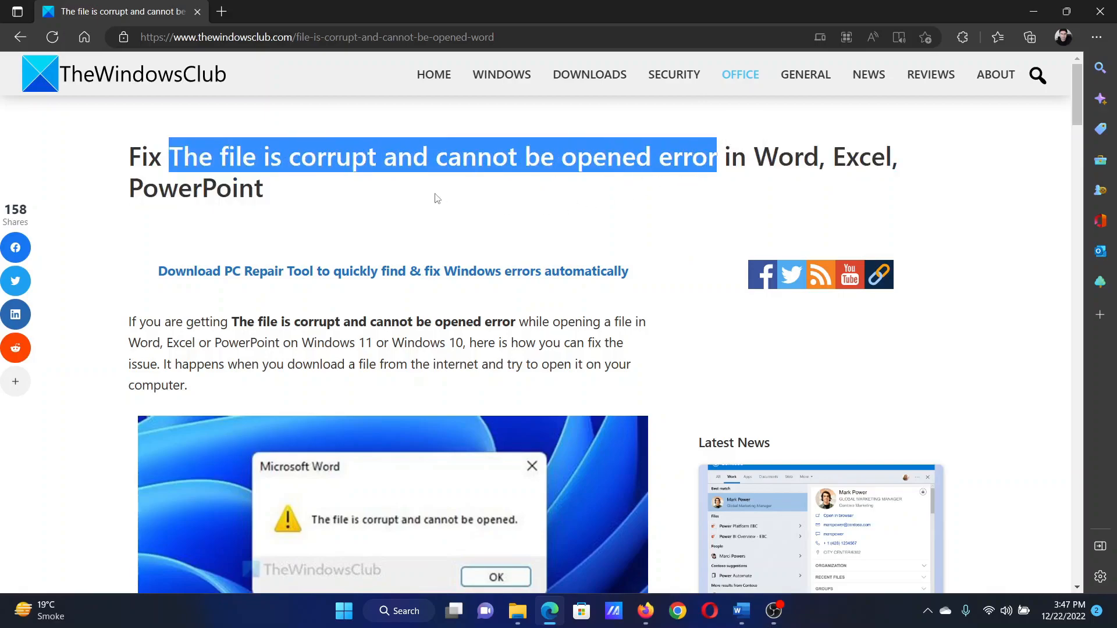